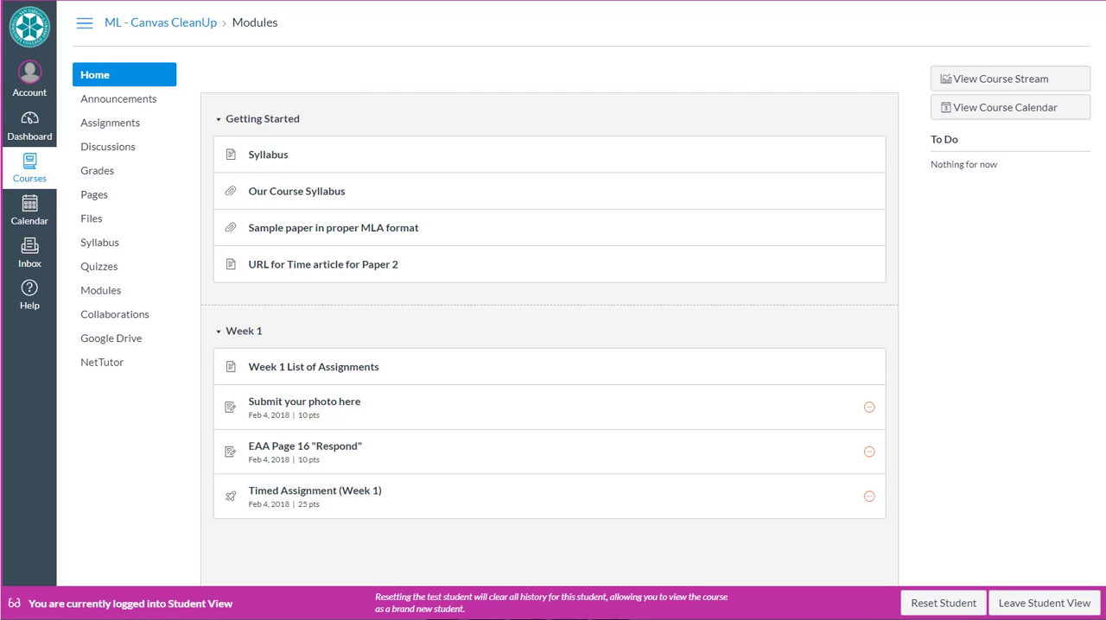
{"action": "mouse_move", "coordinate": [126, 62]}
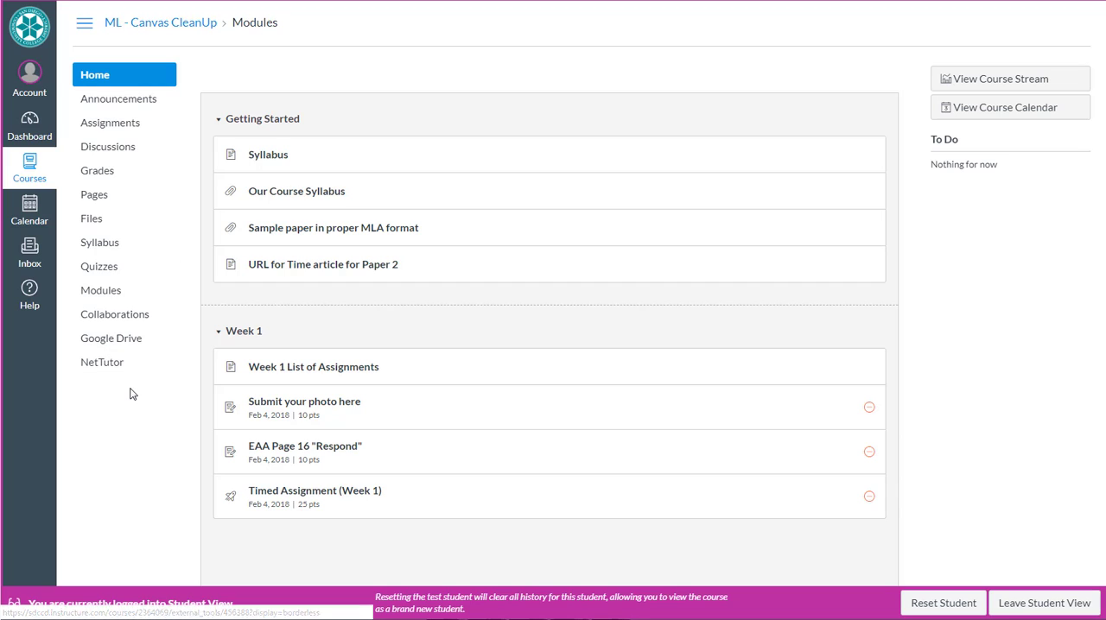
{"action": "mouse_move", "coordinate": [580, 200]}
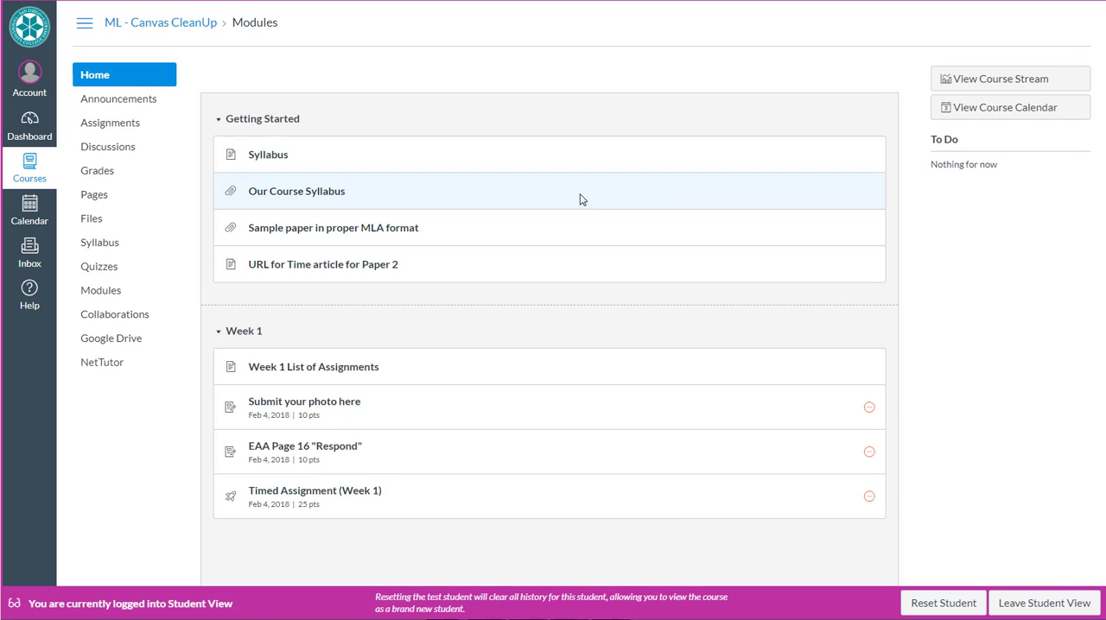
{"action": "mouse_move", "coordinate": [515, 315]}
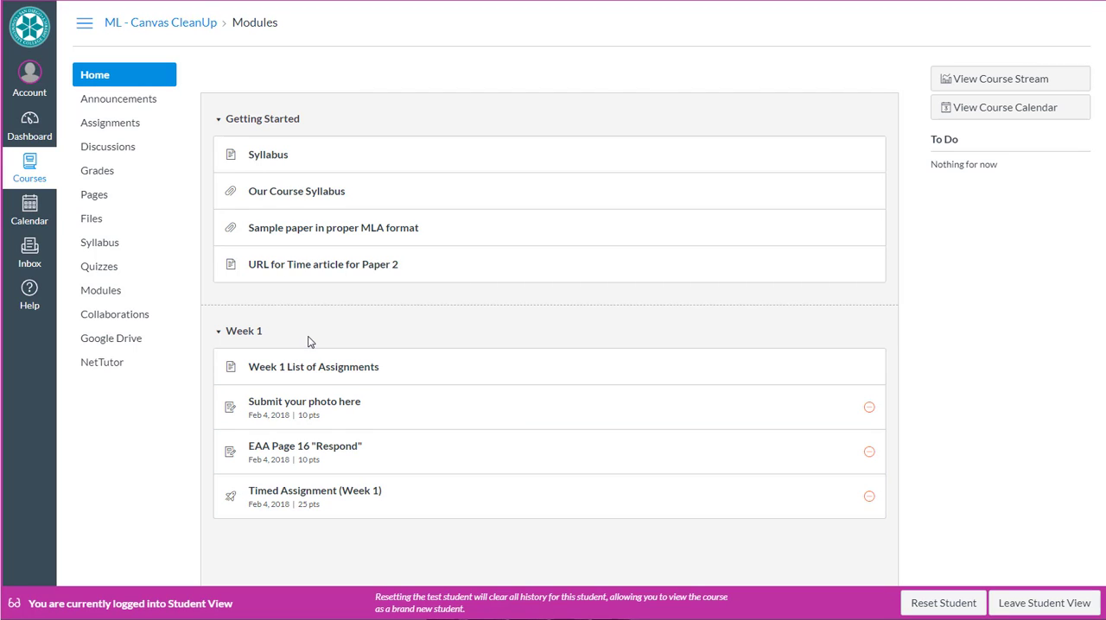
{"action": "mouse_move", "coordinate": [228, 548]}
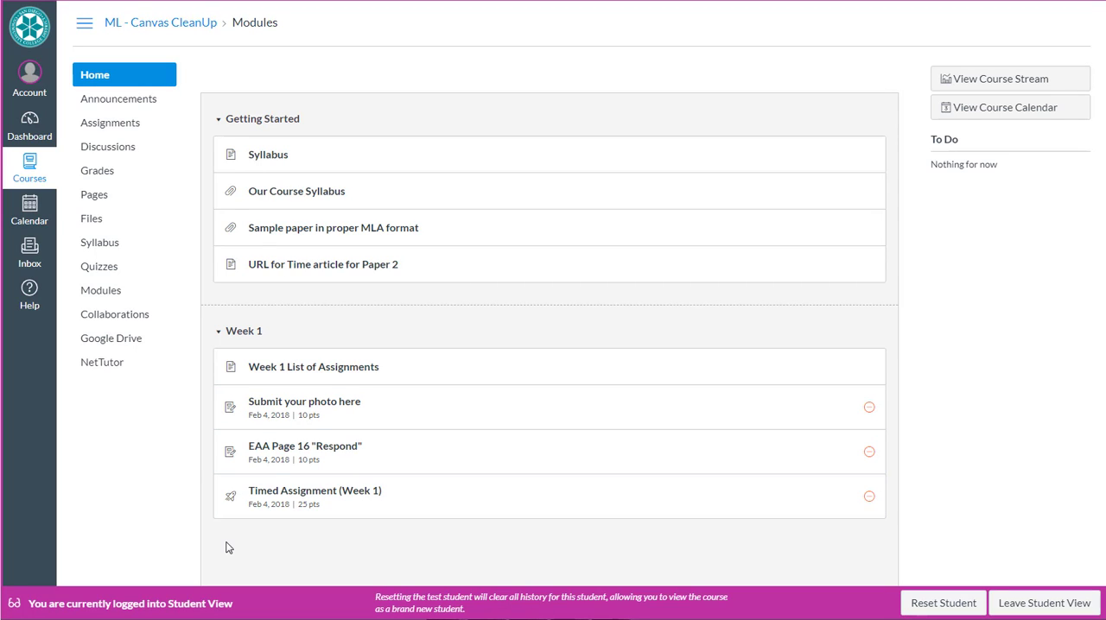
{"action": "mouse_move", "coordinate": [112, 218]}
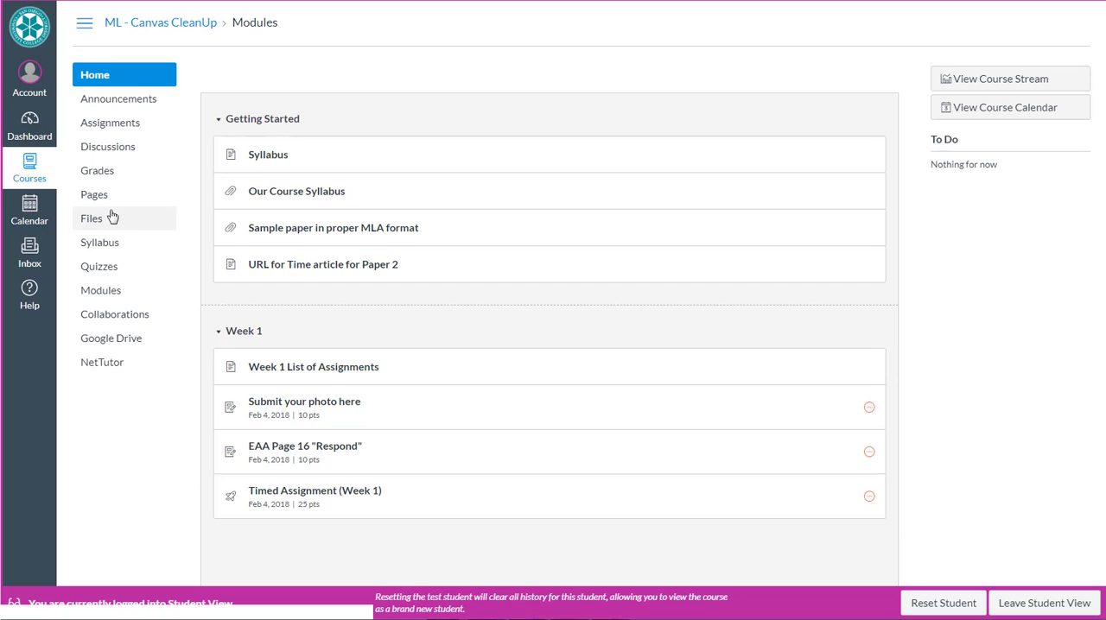
{"action": "mouse_move", "coordinate": [93, 193]}
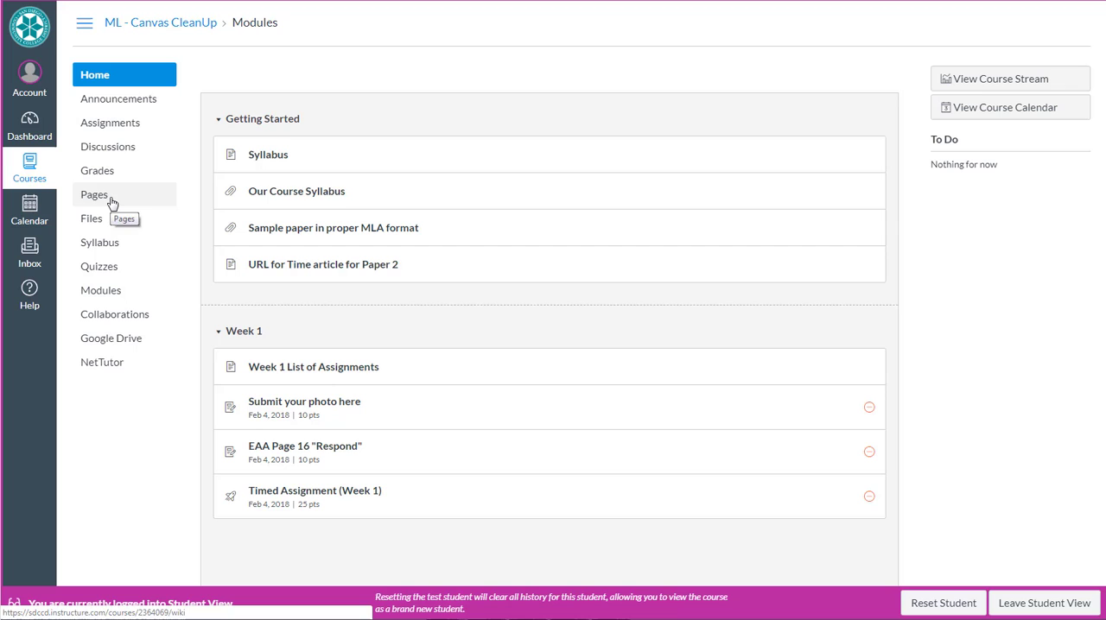
View the course Pages list through to Week 16 Assignments and Welcome
{"action": "left_click", "coordinate": [96, 193]}
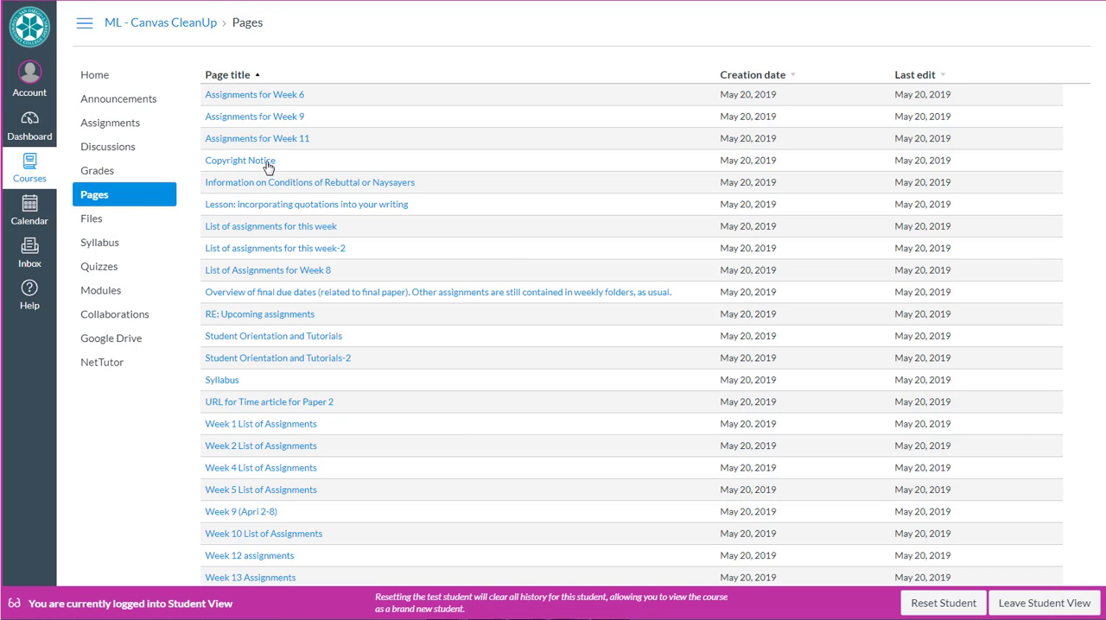
{"action": "mouse_move", "coordinate": [259, 445]}
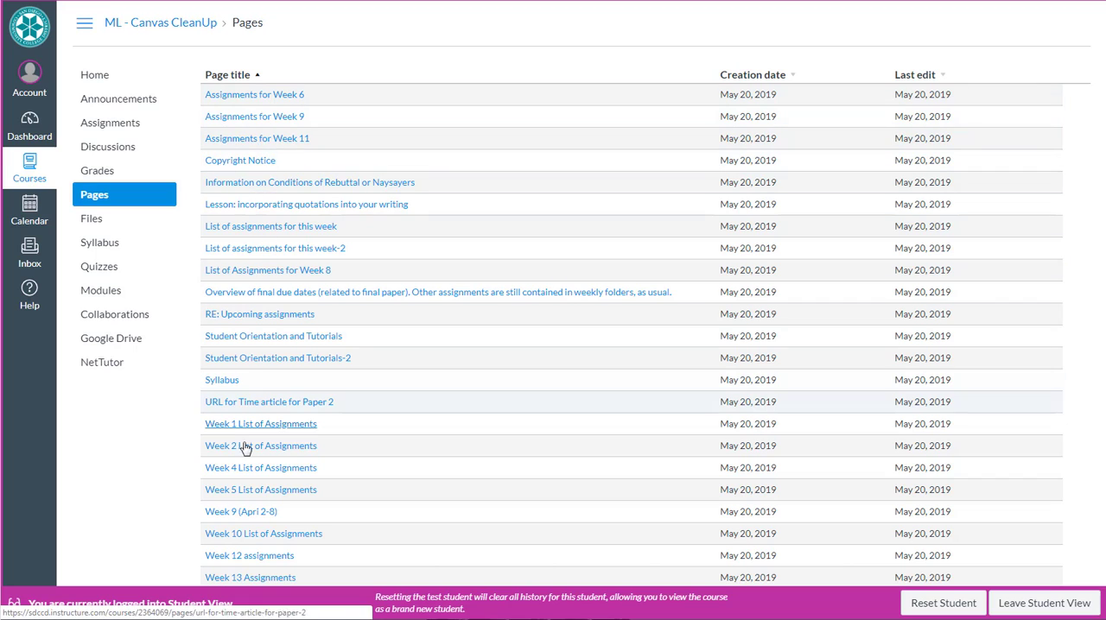
{"action": "scroll", "scroll_direction": "down", "scroll_amount": 3}
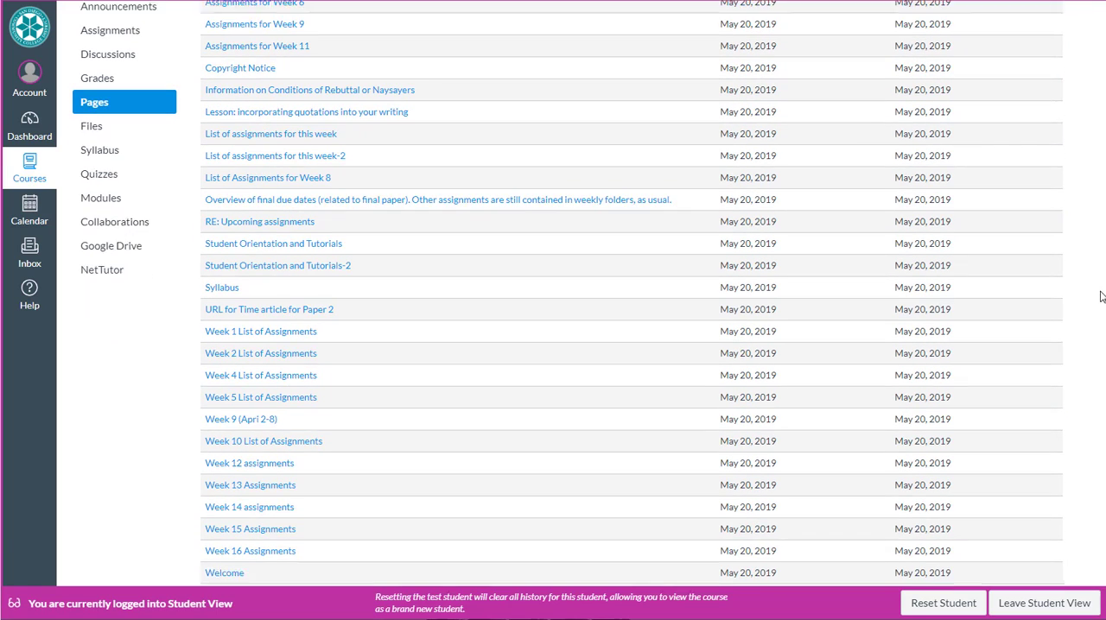
{"action": "scroll", "scroll_direction": "down", "scroll_amount": 3}
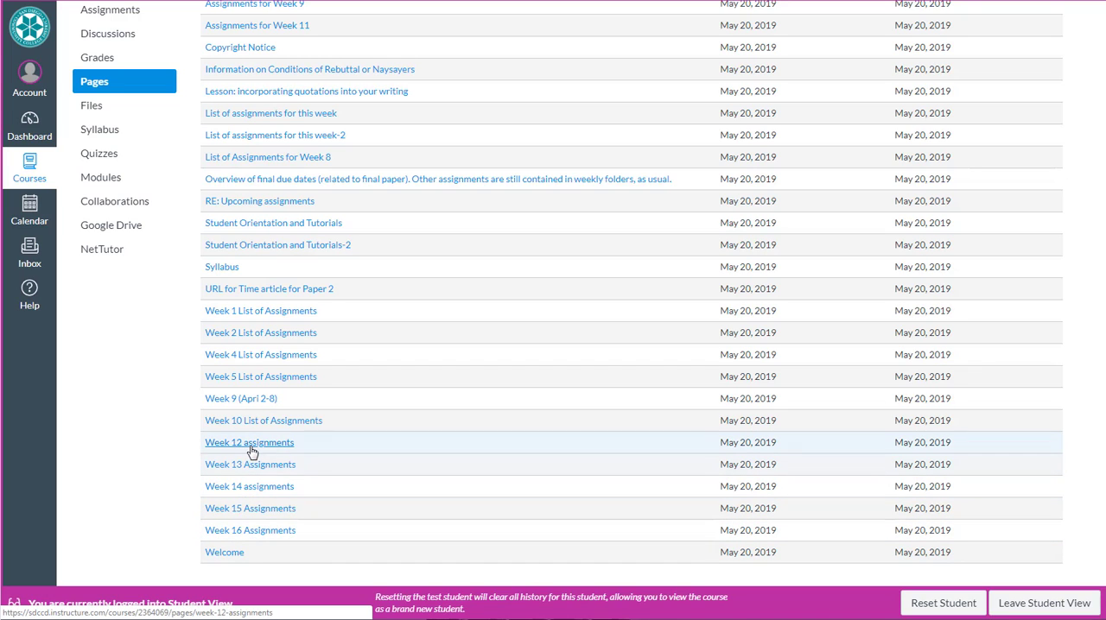
{"action": "mouse_move", "coordinate": [266, 458]}
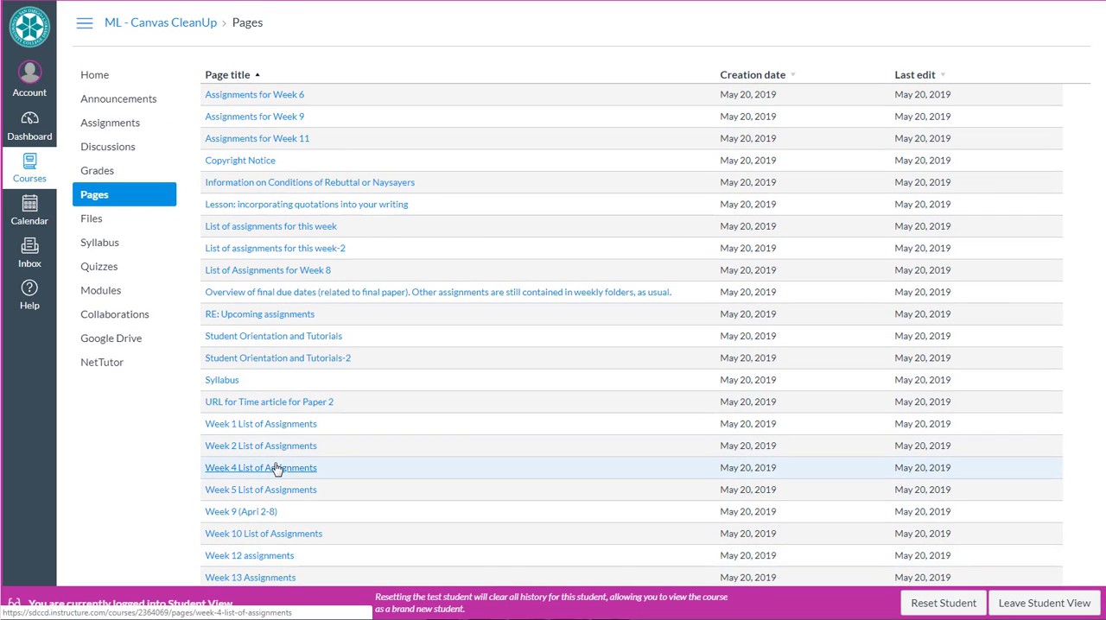
View the course Files area with its imported content folder and documents
{"action": "left_click", "coordinate": [92, 218]}
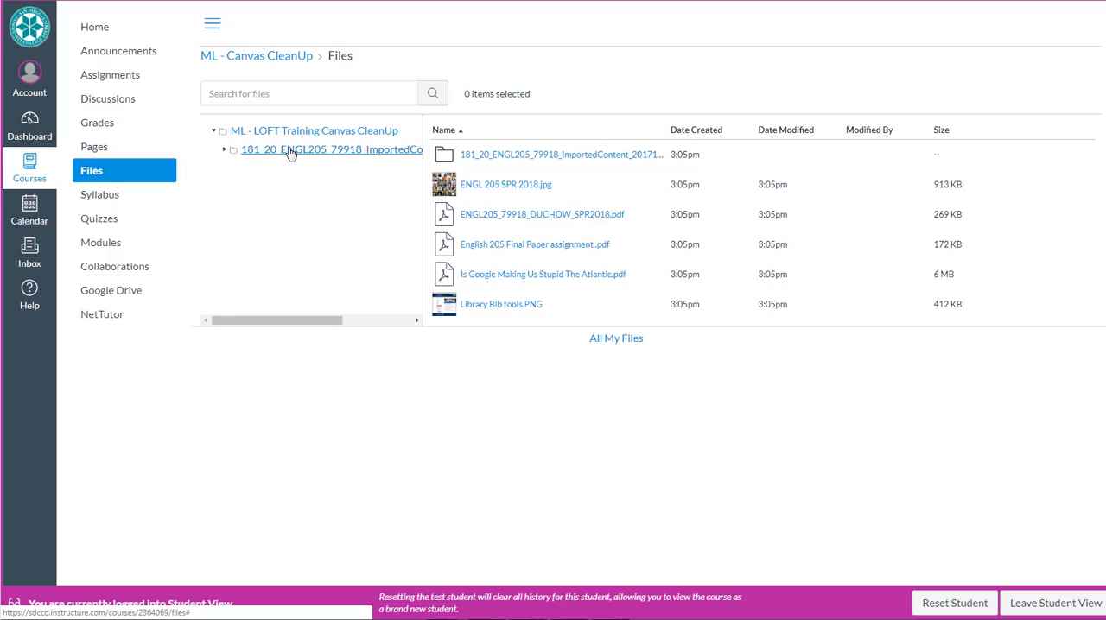
{"action": "mouse_move", "coordinate": [285, 154]}
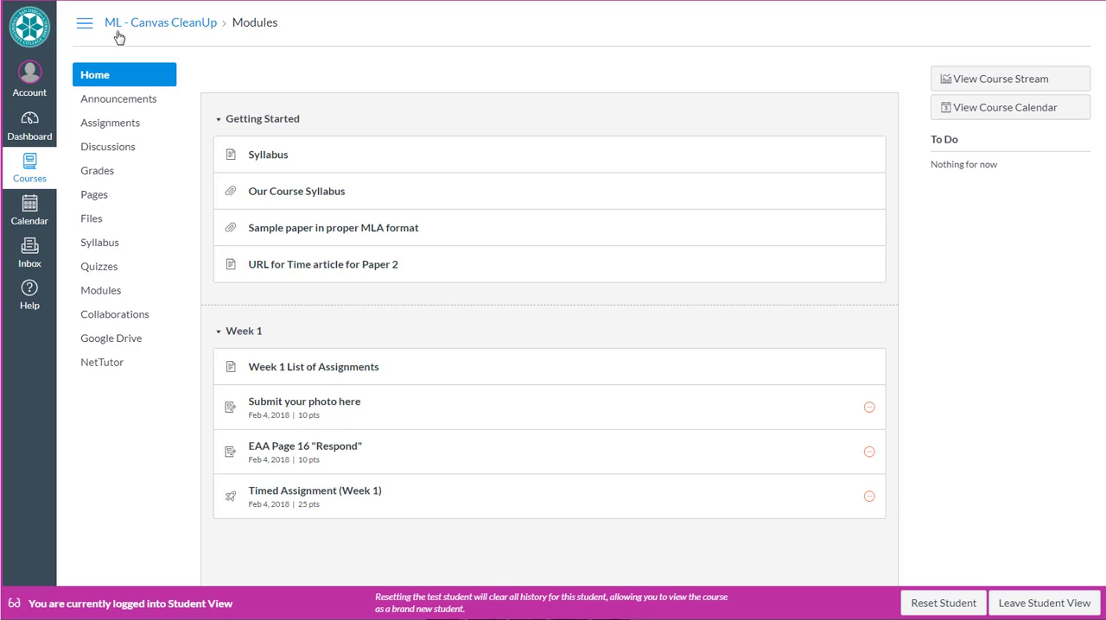
{"action": "mouse_move", "coordinate": [92, 218]}
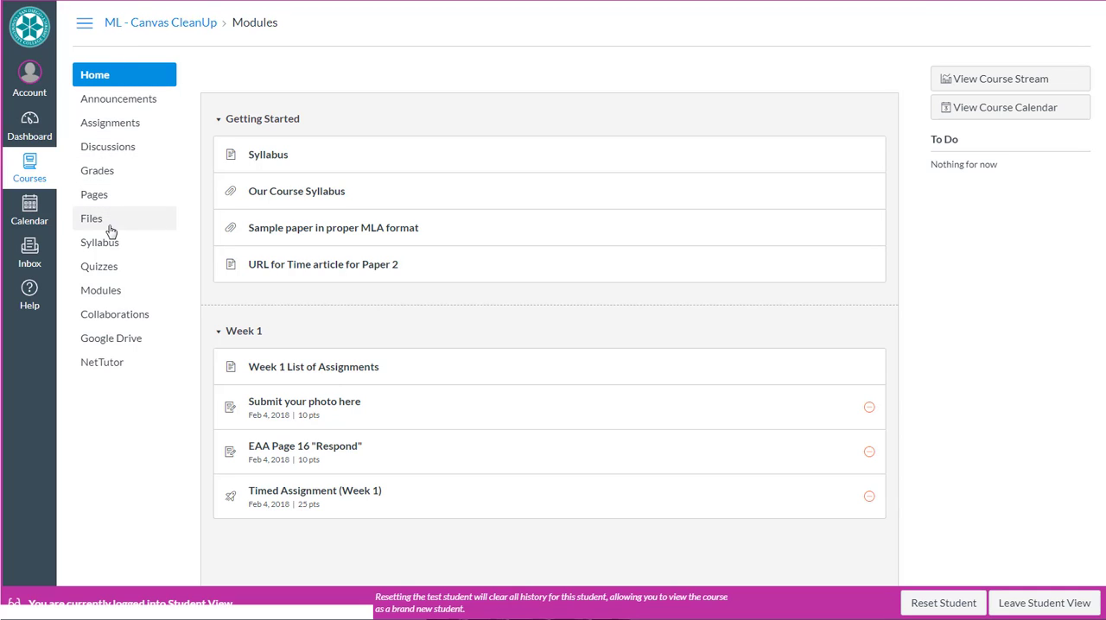
{"action": "mouse_move", "coordinate": [118, 401]}
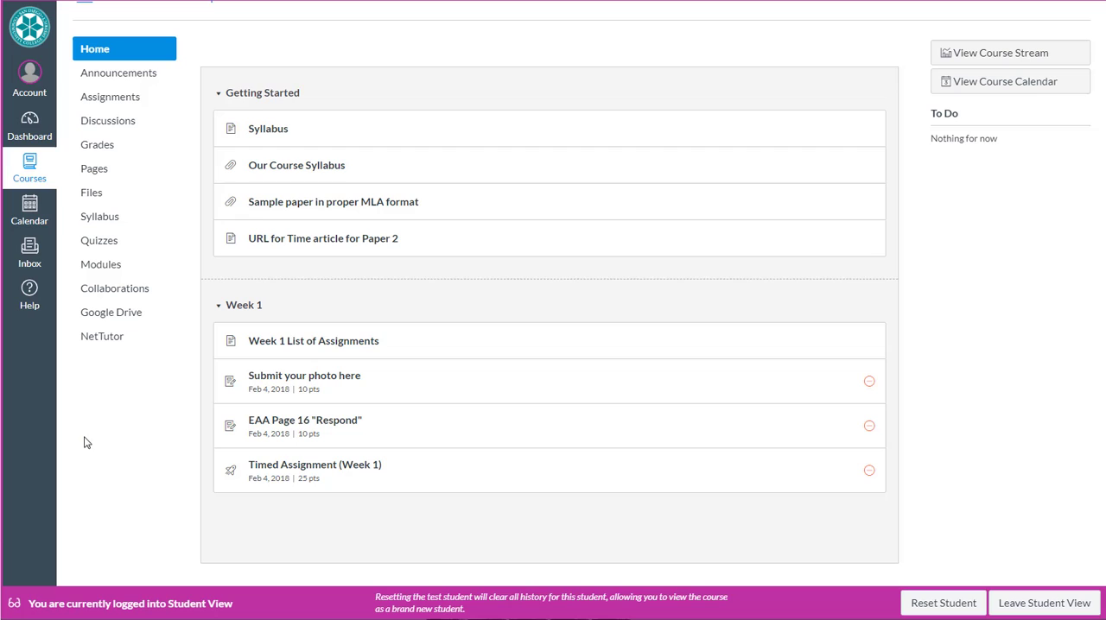
{"action": "mouse_move", "coordinate": [93, 170]}
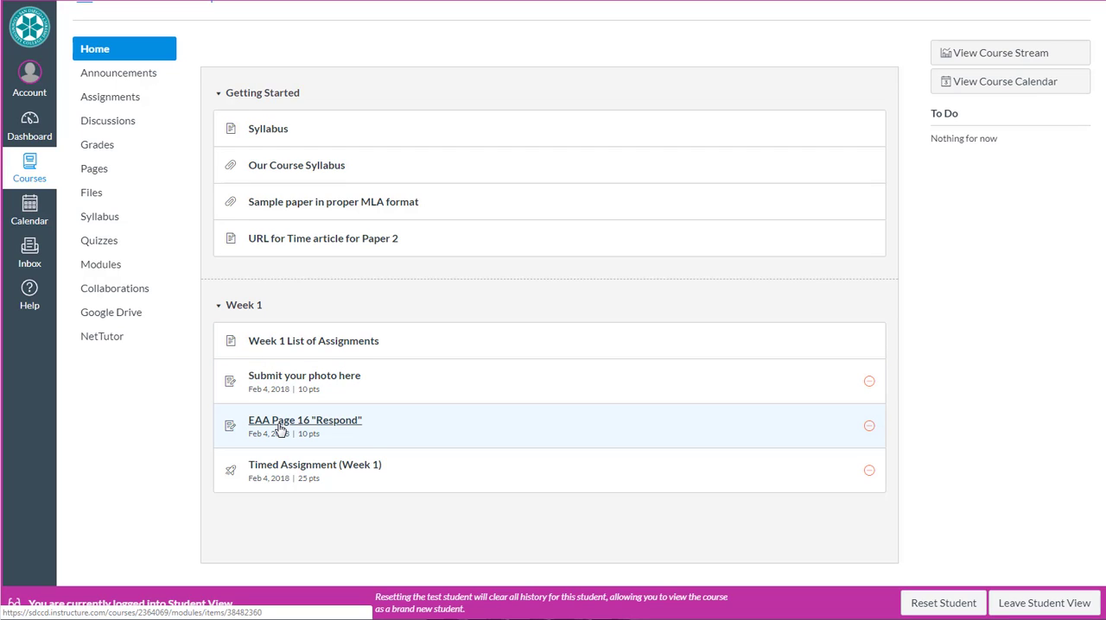
{"action": "mouse_move", "coordinate": [176, 410]}
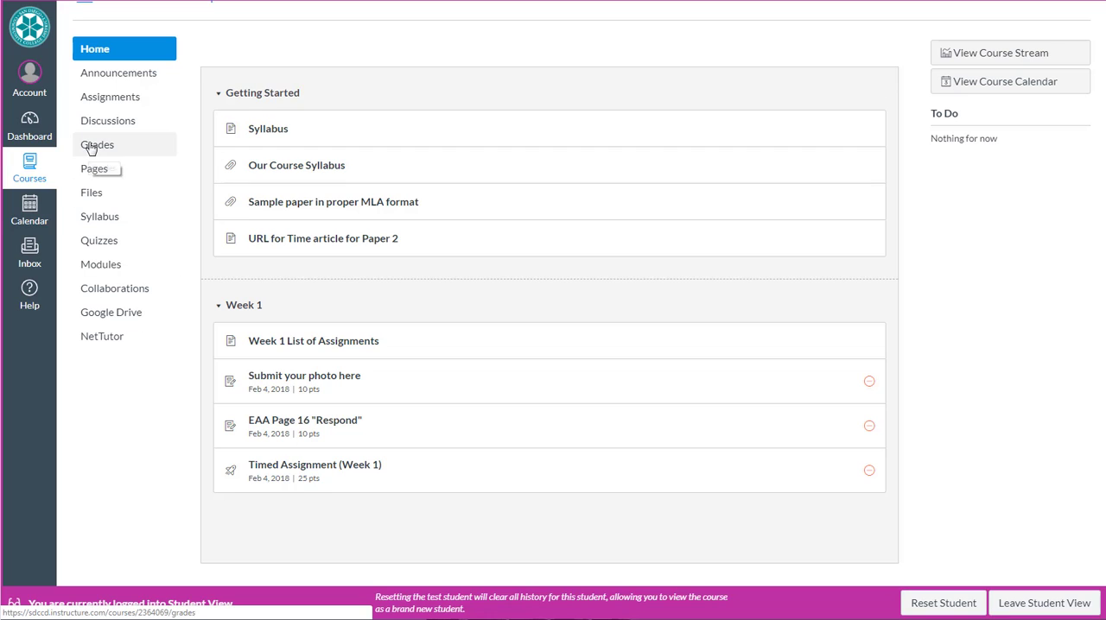
{"action": "mouse_move", "coordinate": [97, 146]}
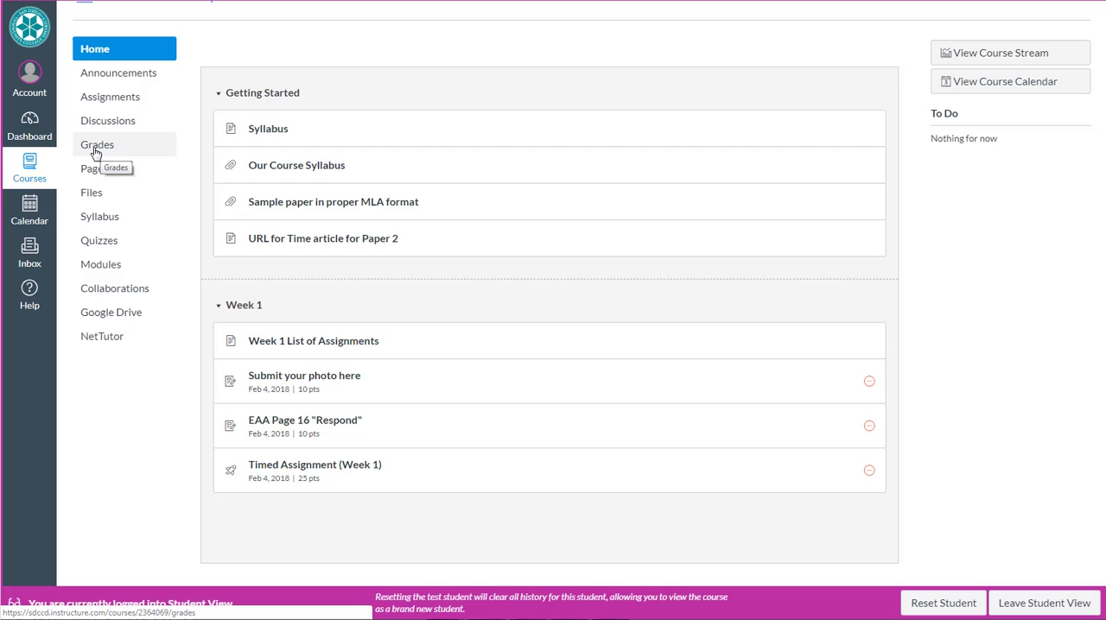
{"action": "mouse_move", "coordinate": [111, 152]}
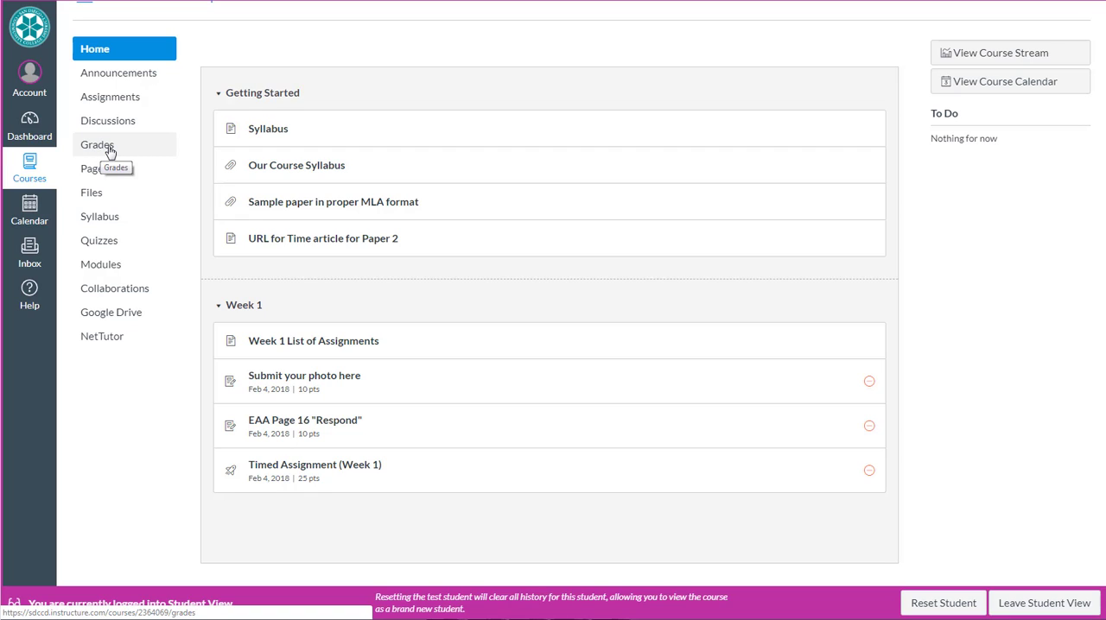
{"action": "mouse_move", "coordinate": [104, 215]}
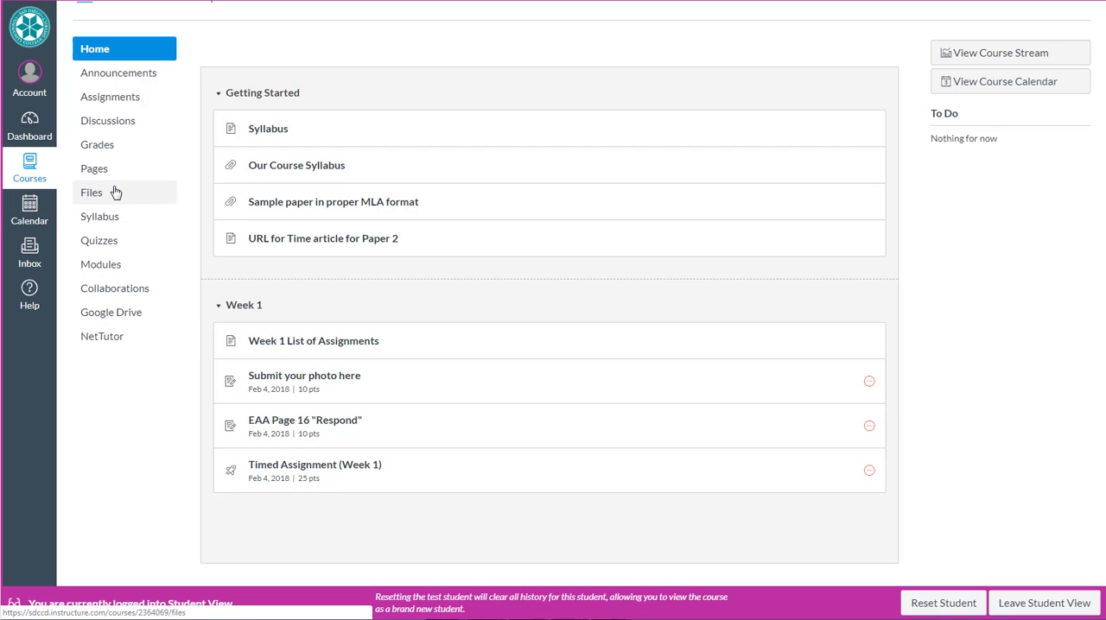
{"action": "mouse_move", "coordinate": [91, 192]}
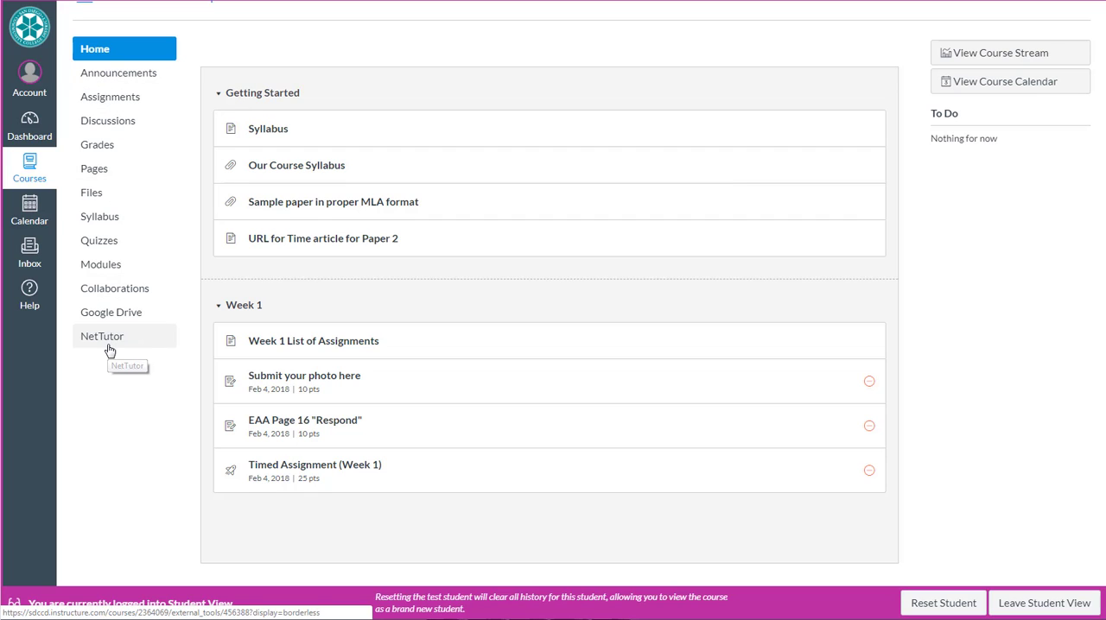
{"action": "mouse_move", "coordinate": [875, 588]}
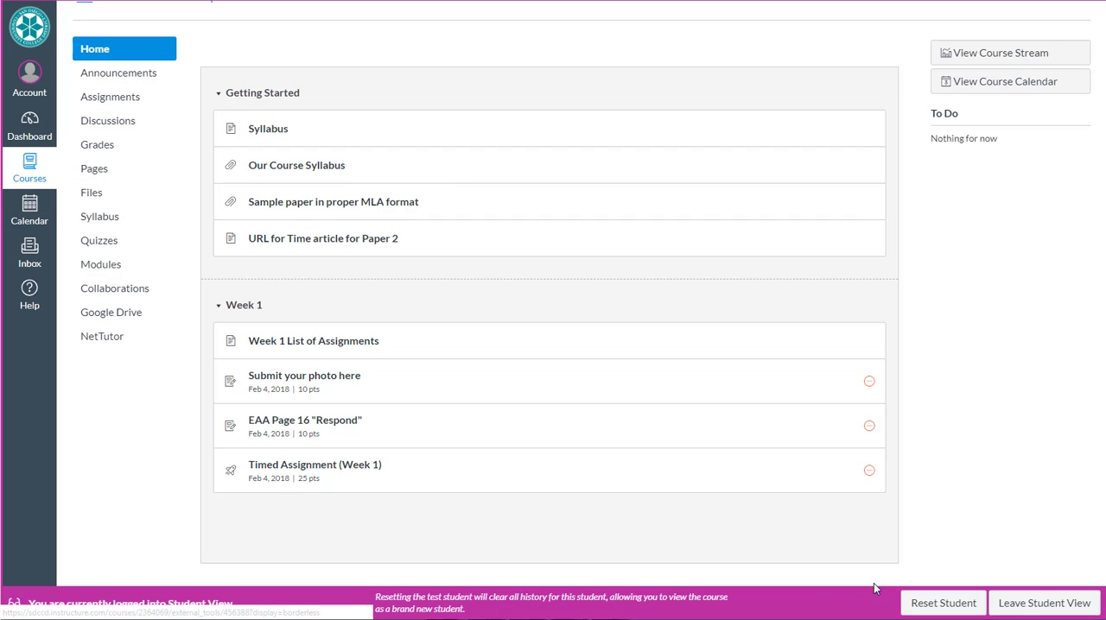
Exit Student View and go to the ML - Canvas CleanUp course Settings
{"action": "left_click", "coordinate": [1044, 603]}
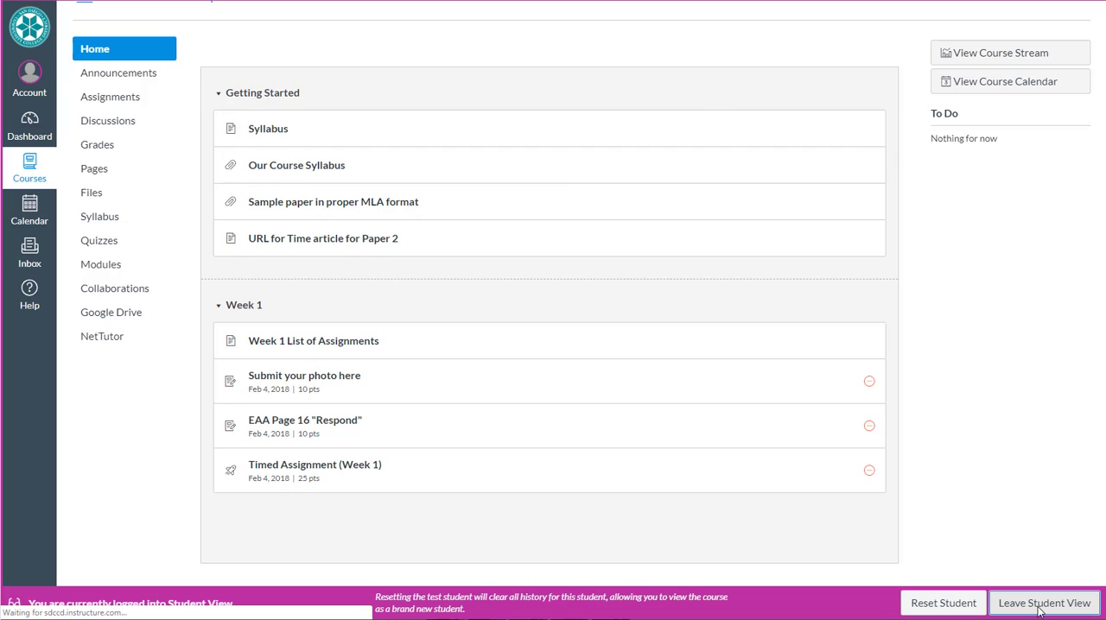
{"action": "left_click", "coordinate": [1044, 603]}
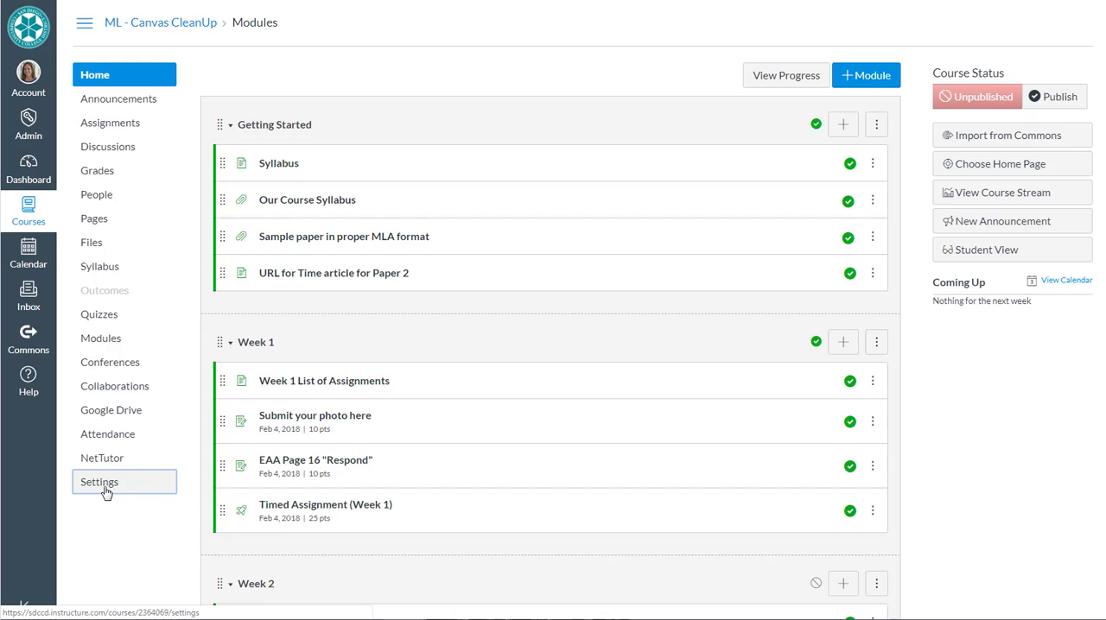
{"action": "left_click", "coordinate": [99, 481]}
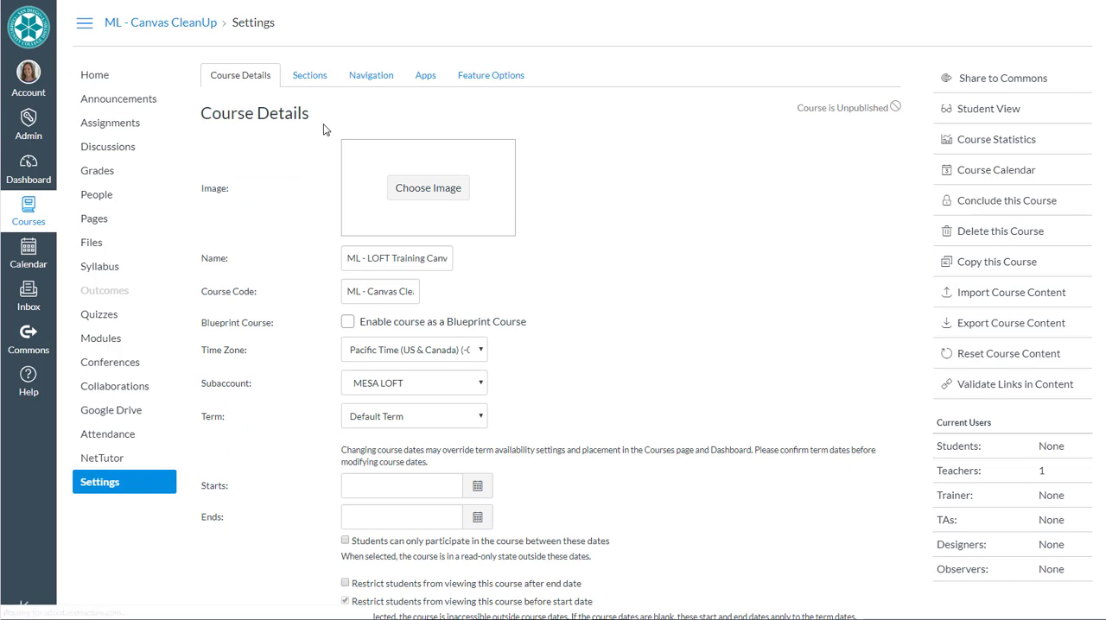
In Navigation, order the menu Home, Syllabus, Discussions, Announcements, Assignments, Modules, Grades with others hidden
{"action": "left_click", "coordinate": [369, 76]}
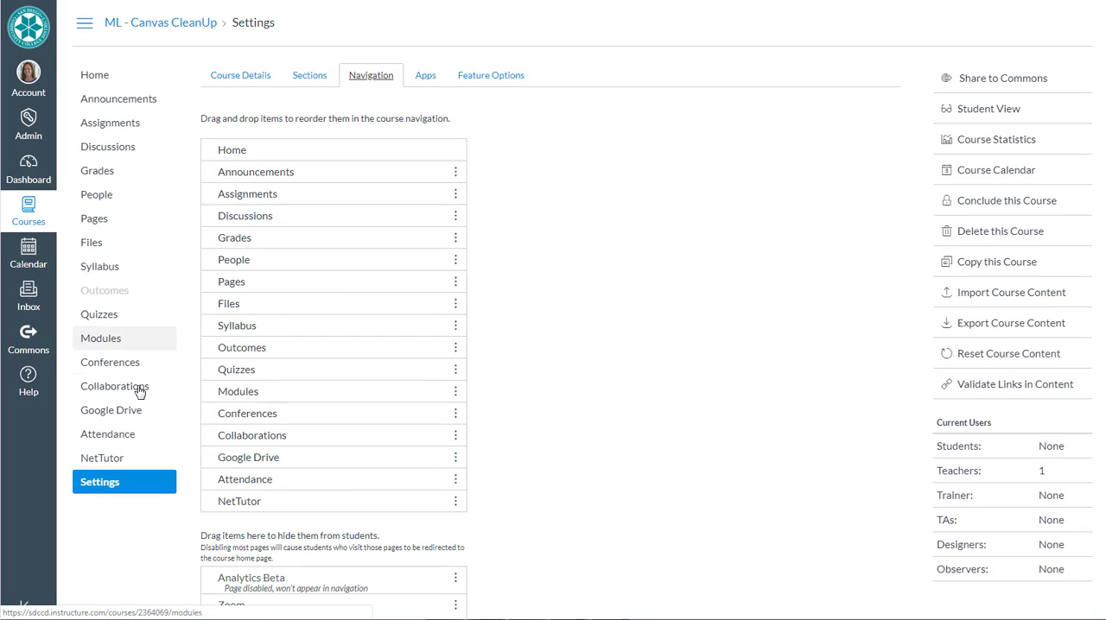
{"action": "mouse_move", "coordinate": [276, 504]}
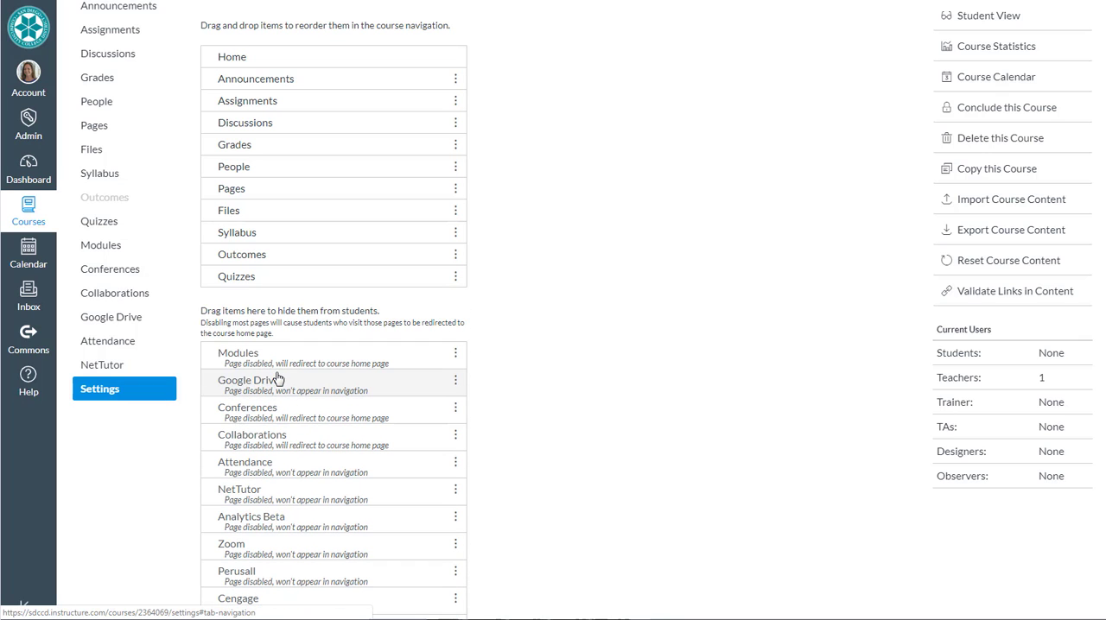
{"action": "left_click_drag", "start_coordinate": [251, 353], "coordinate": [251, 164]}
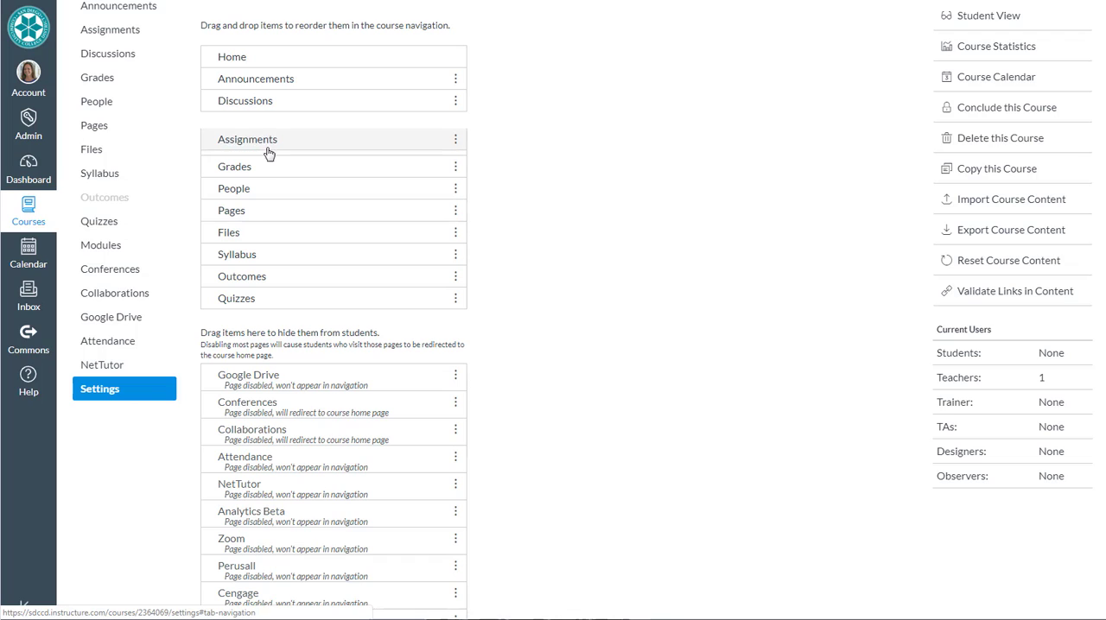
{"action": "left_click_drag", "start_coordinate": [268, 154], "coordinate": [267, 127]}
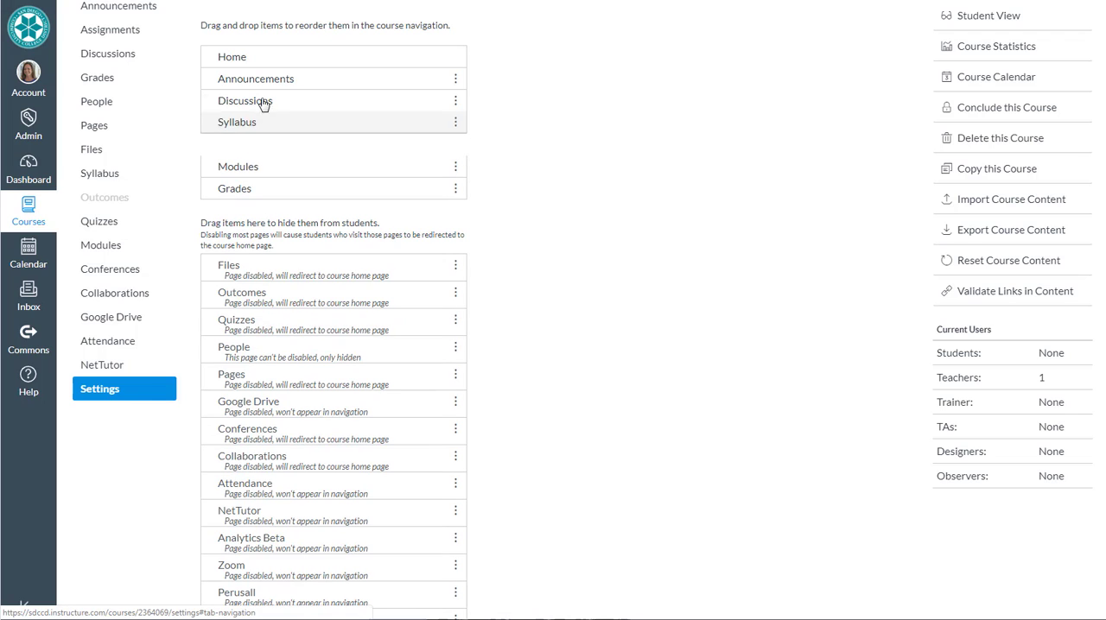
{"action": "left_click_drag", "start_coordinate": [259, 121], "coordinate": [259, 76]}
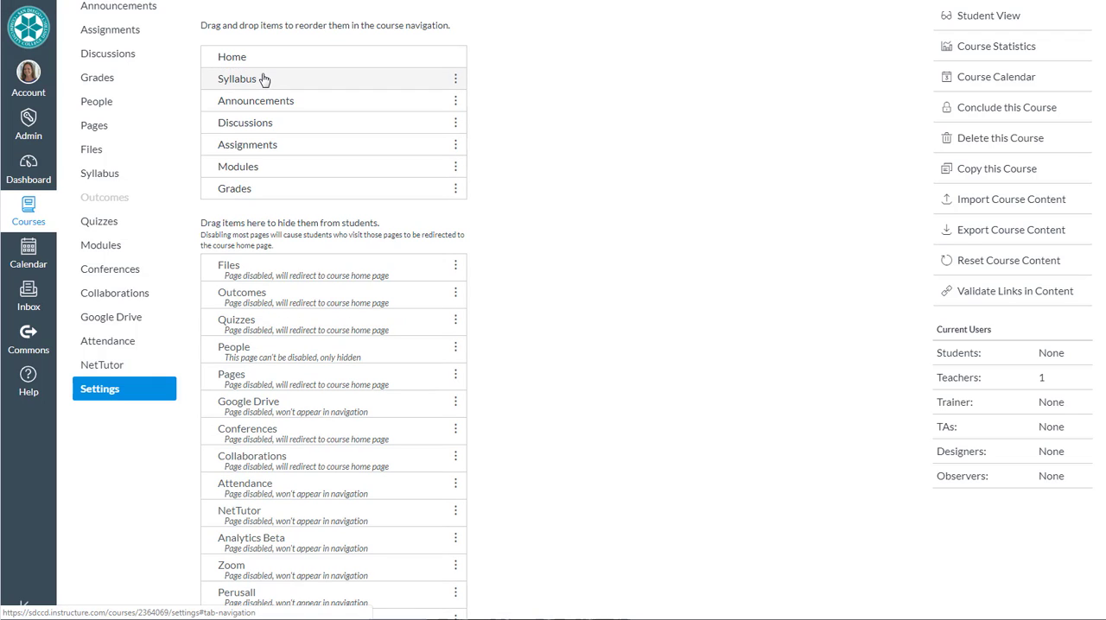
{"action": "mouse_move", "coordinate": [276, 128]}
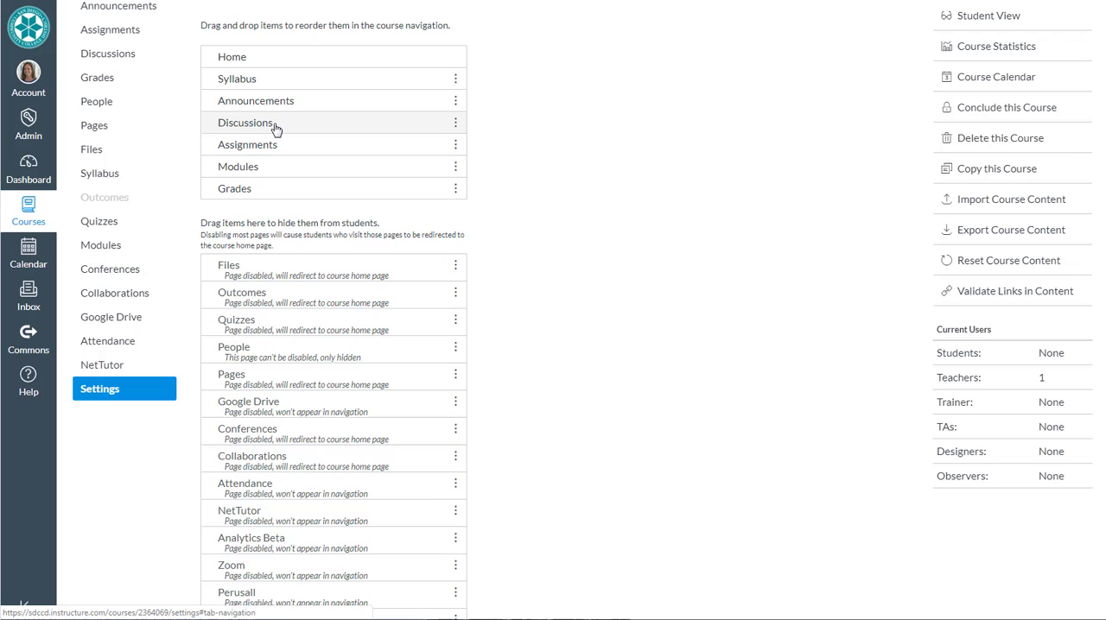
{"action": "left_click_drag", "start_coordinate": [275, 128], "coordinate": [287, 99]}
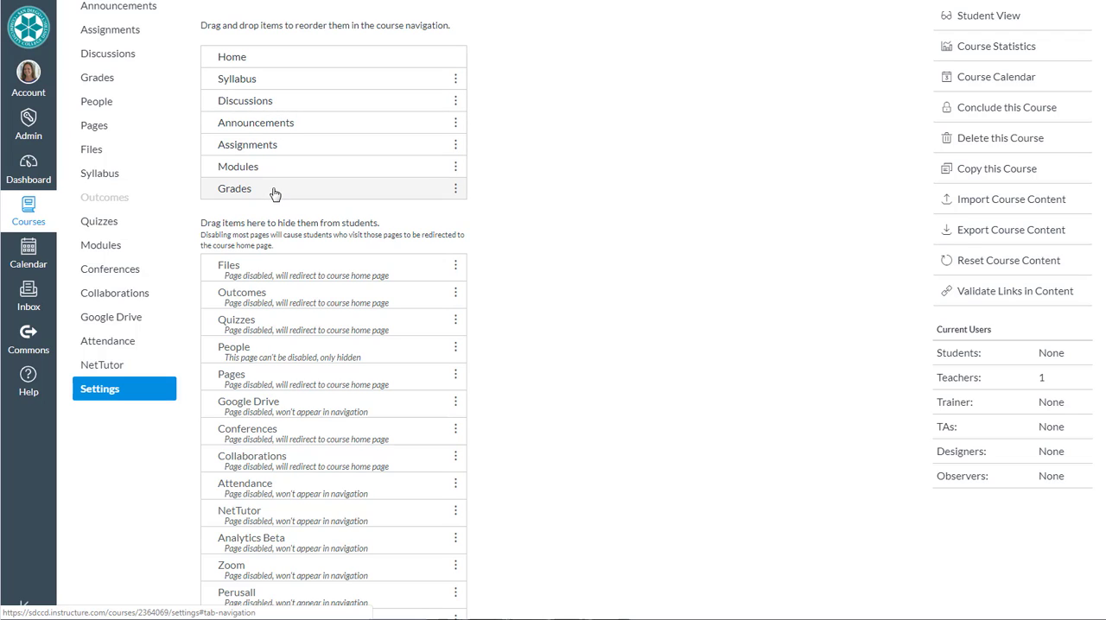
{"action": "mouse_move", "coordinate": [581, 487]}
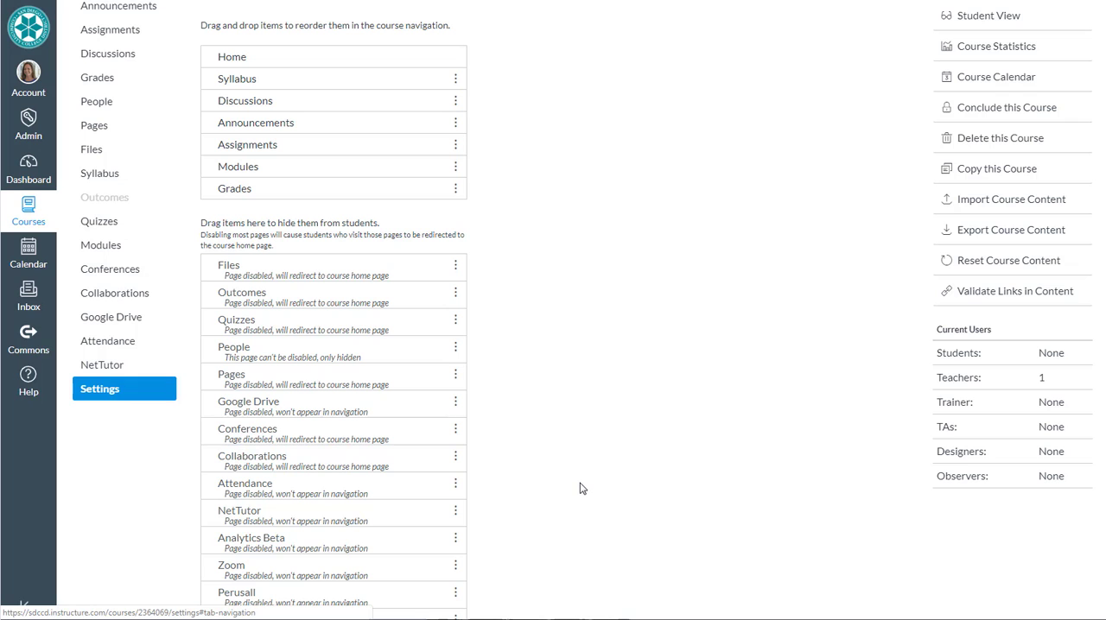
Save the navigation changes and enter Student View to check the seven-item menu
{"action": "scroll", "scroll_direction": "down", "scroll_amount": 3}
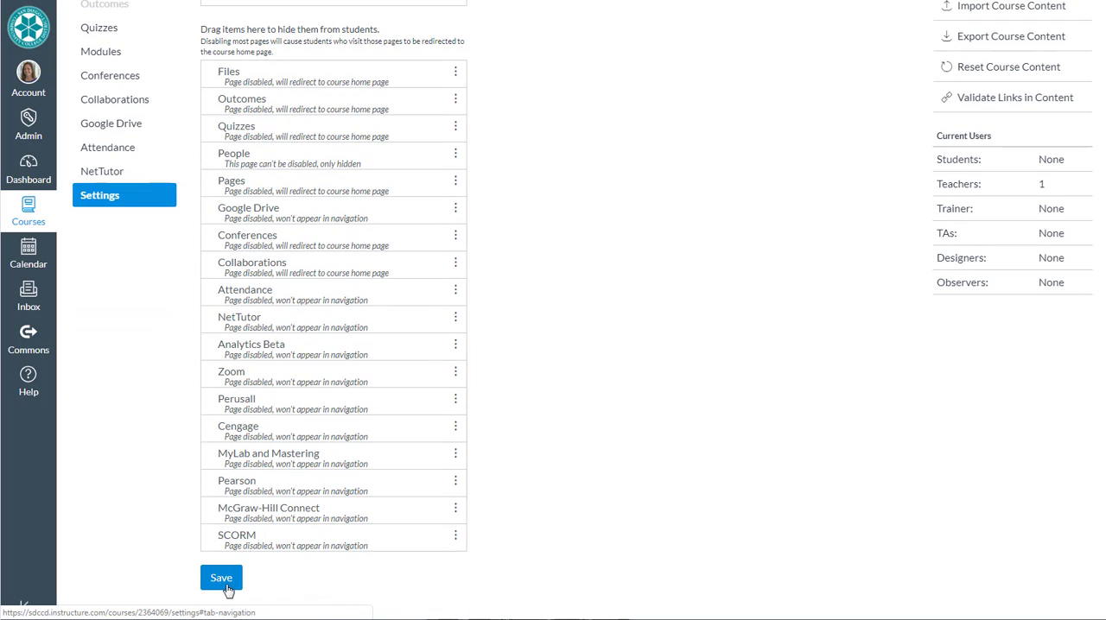
{"action": "left_click", "coordinate": [221, 578]}
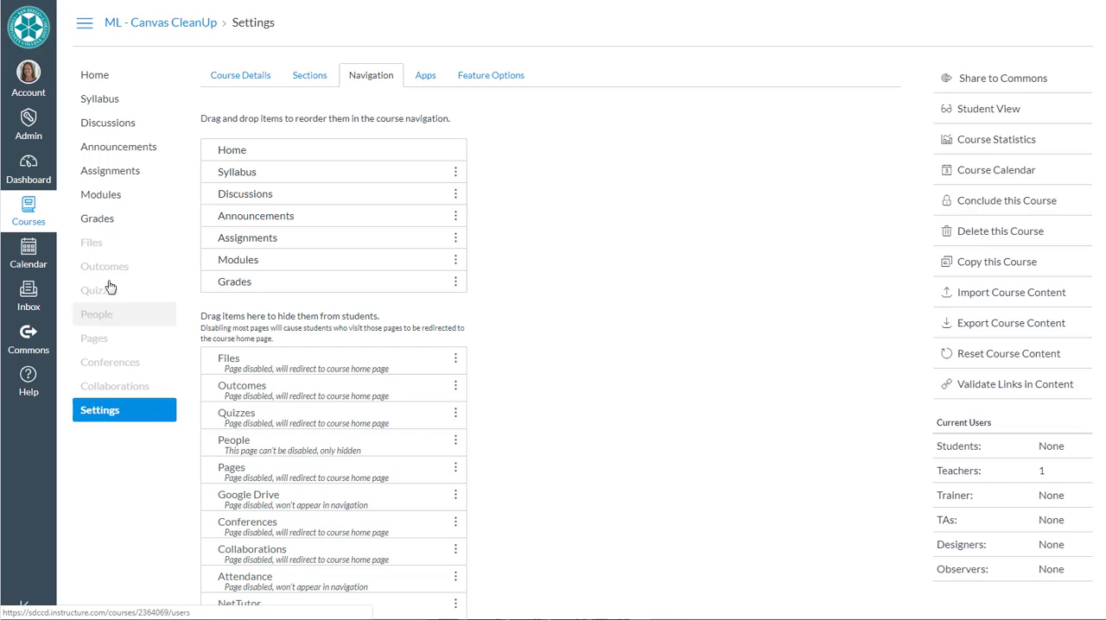
{"action": "mouse_move", "coordinate": [138, 344]}
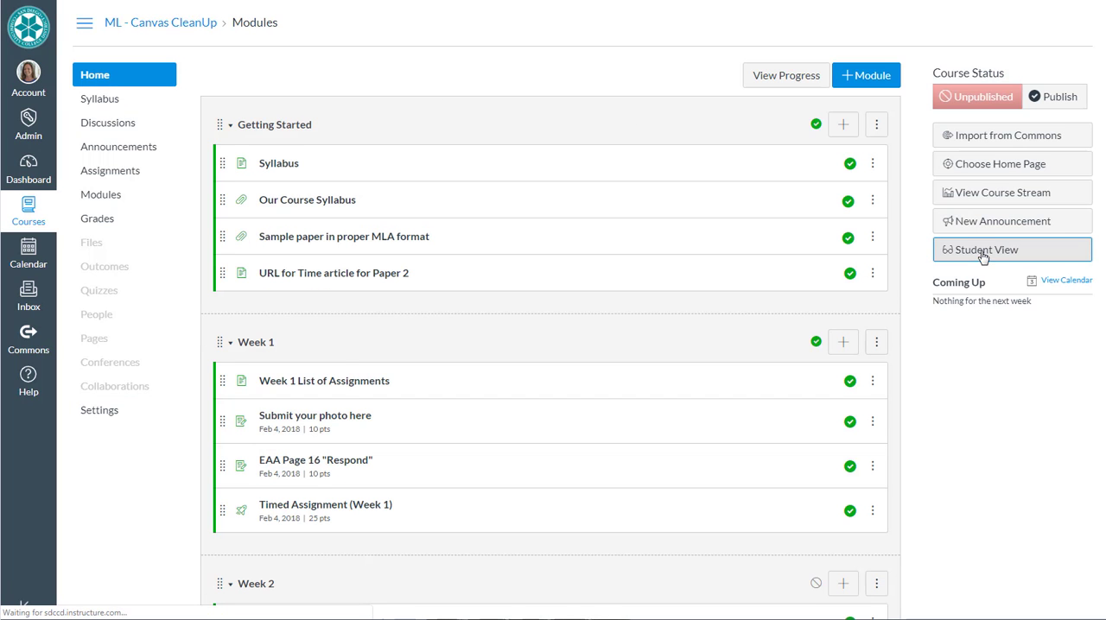
{"action": "left_click", "coordinate": [985, 248]}
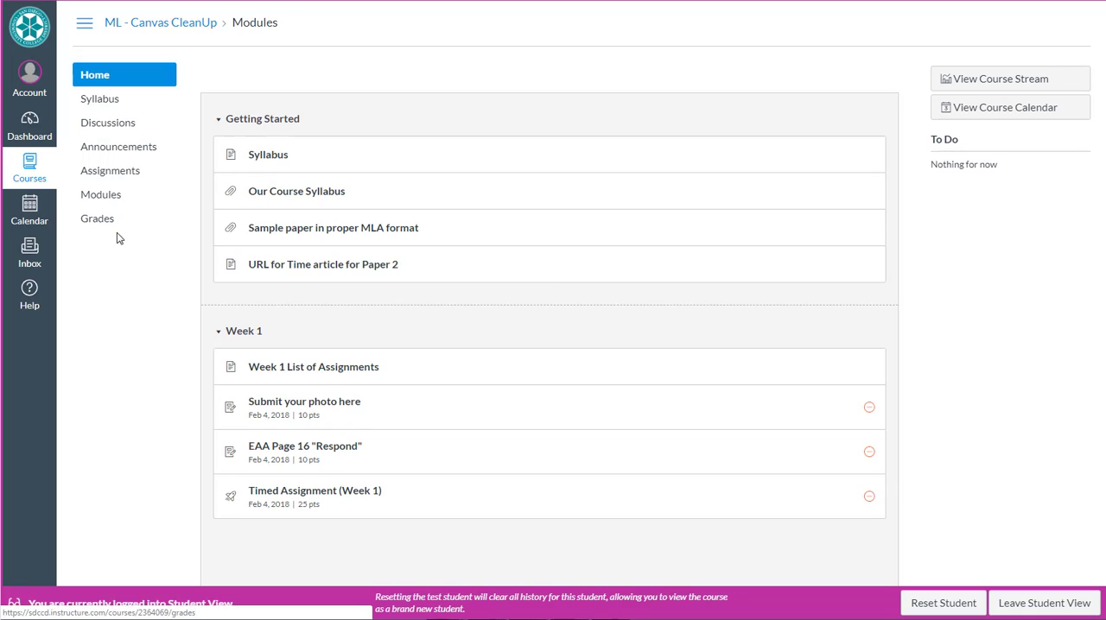
{"action": "mouse_move", "coordinate": [102, 254]}
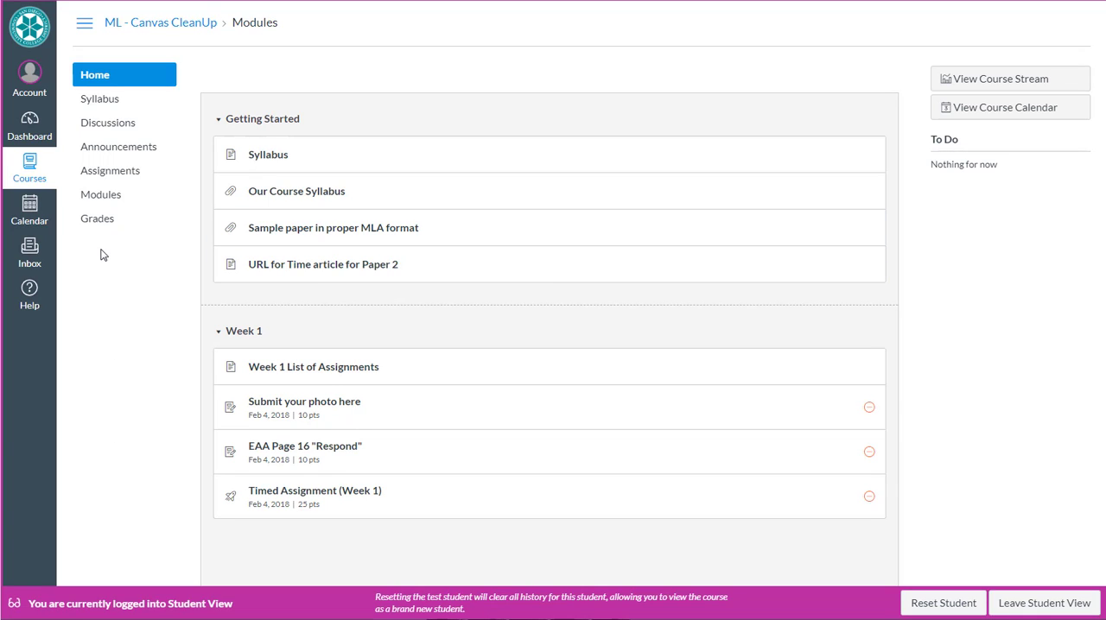